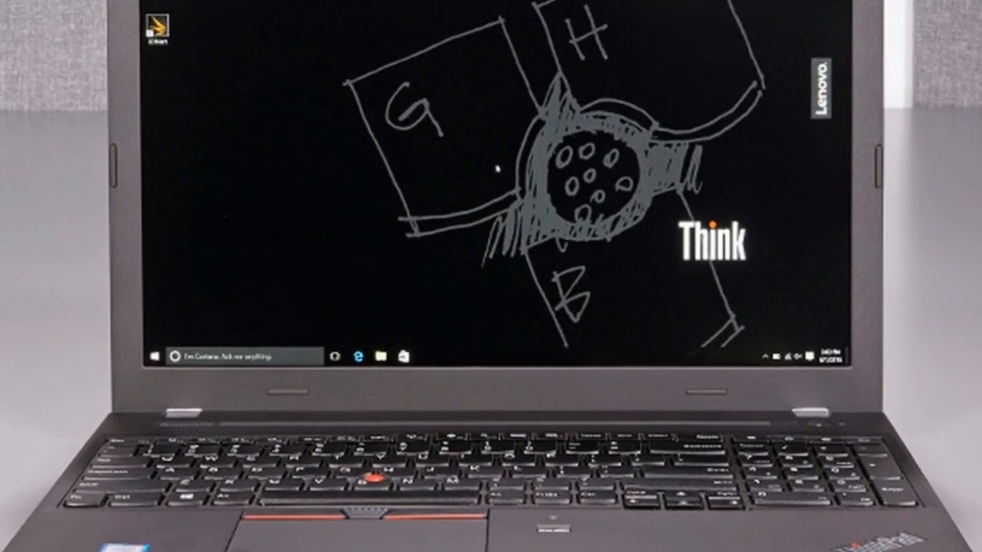
pyautogui.click(153, 355)
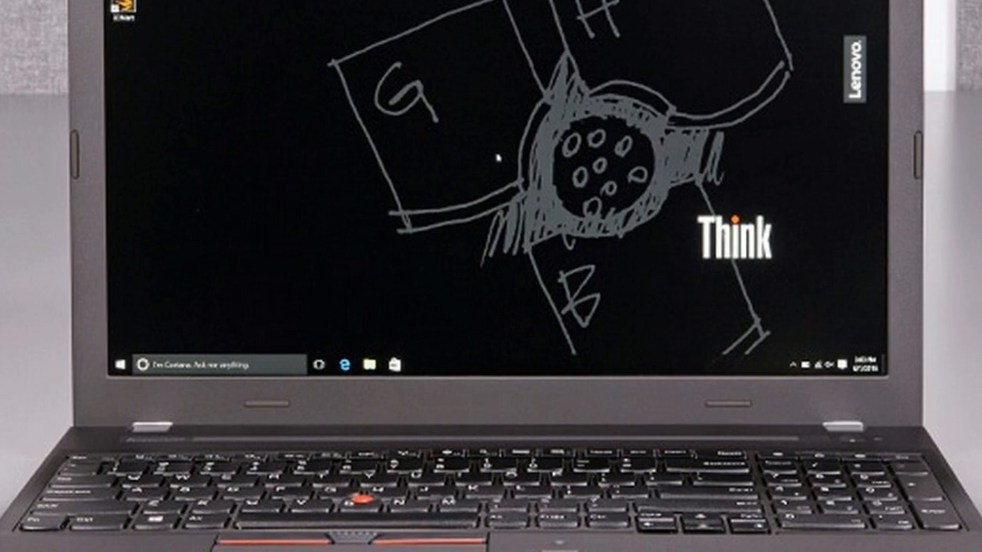
pyautogui.click(119, 362)
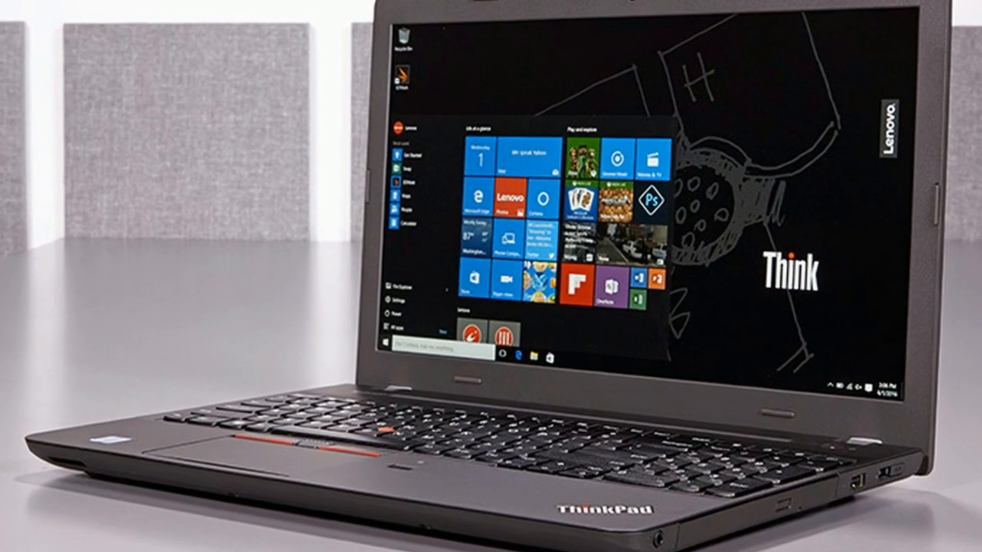